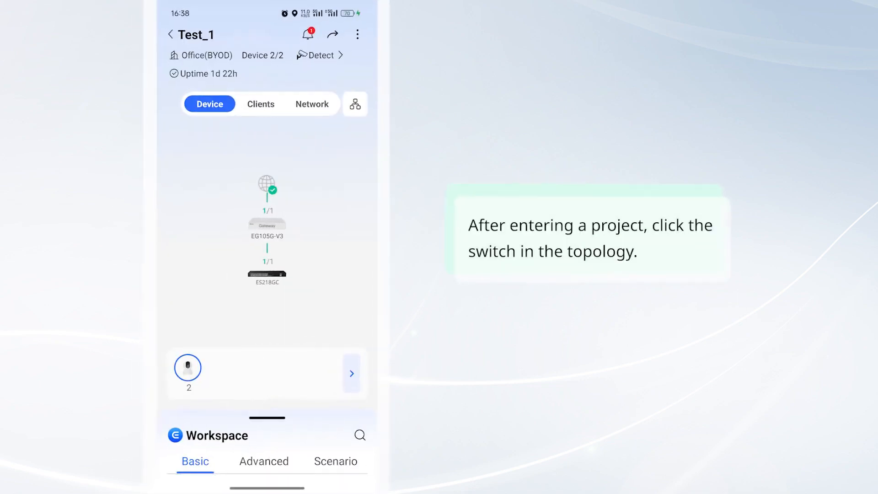
- Enable long-distance transmission on the ES218GC switch's port 5 (NVR) and save, getting 'Configuration succeeded'
left_click(266, 275)
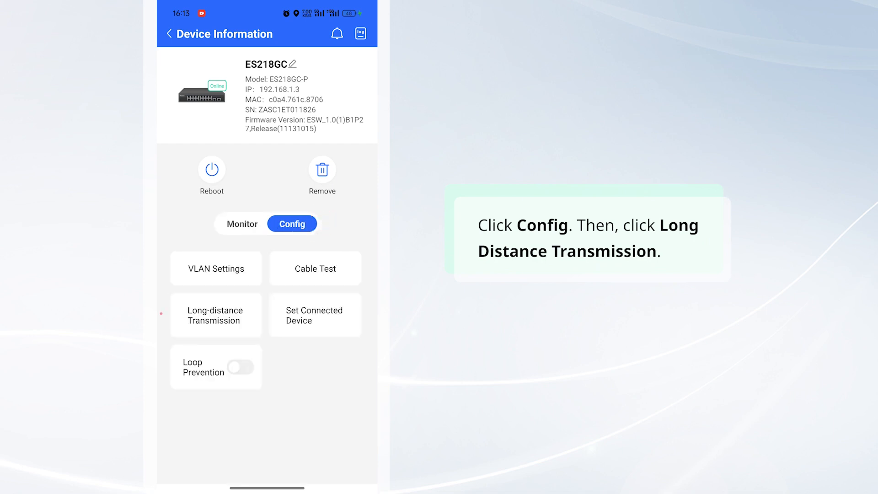
left_click(215, 314)
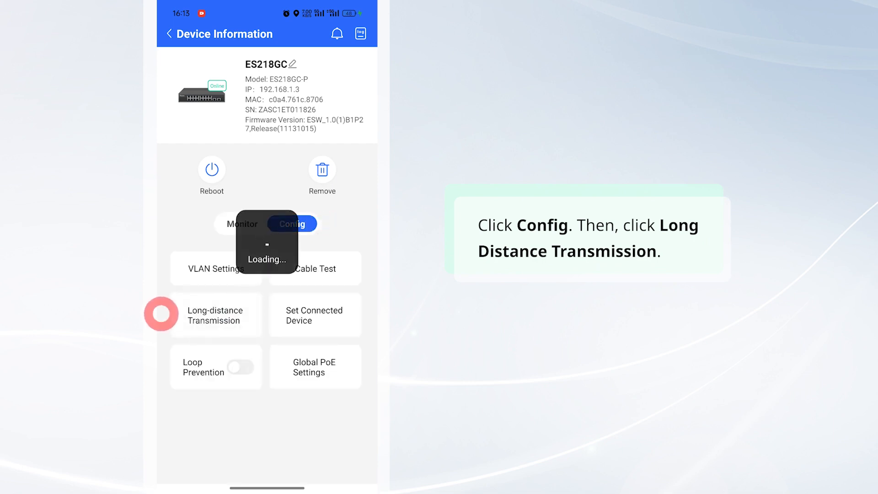
left_click(215, 315)
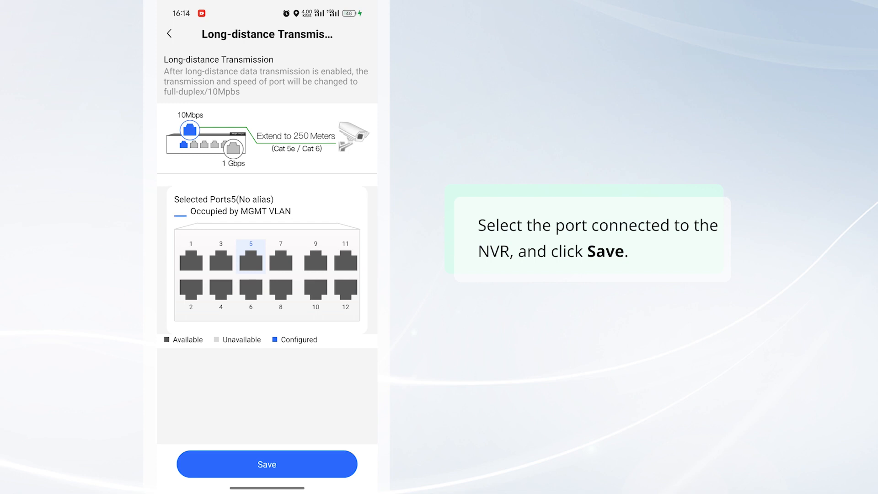
left_click(266, 464)
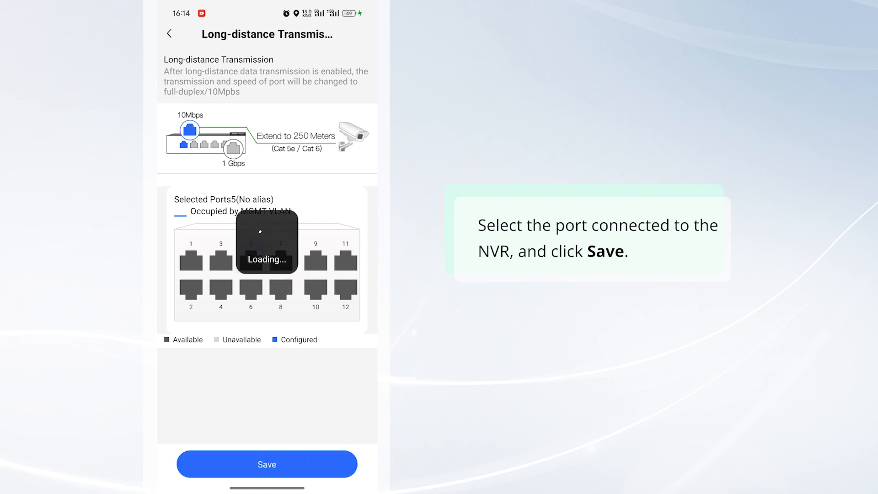
left_click(266, 463)
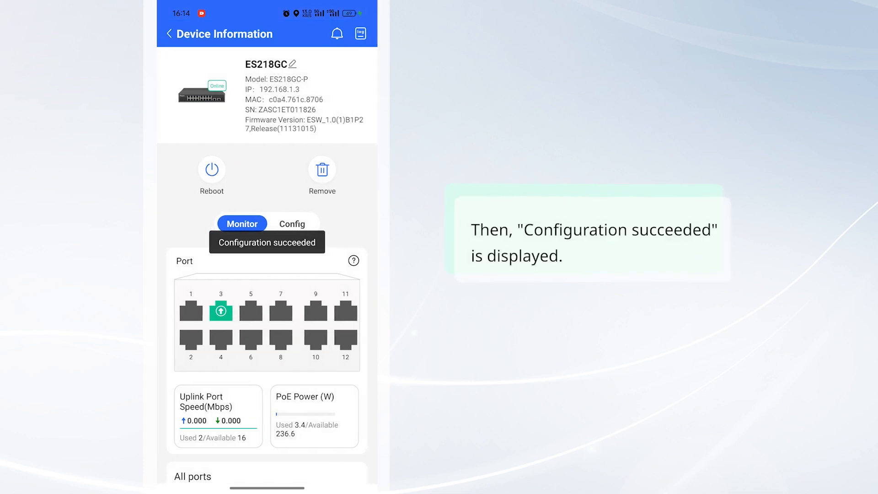